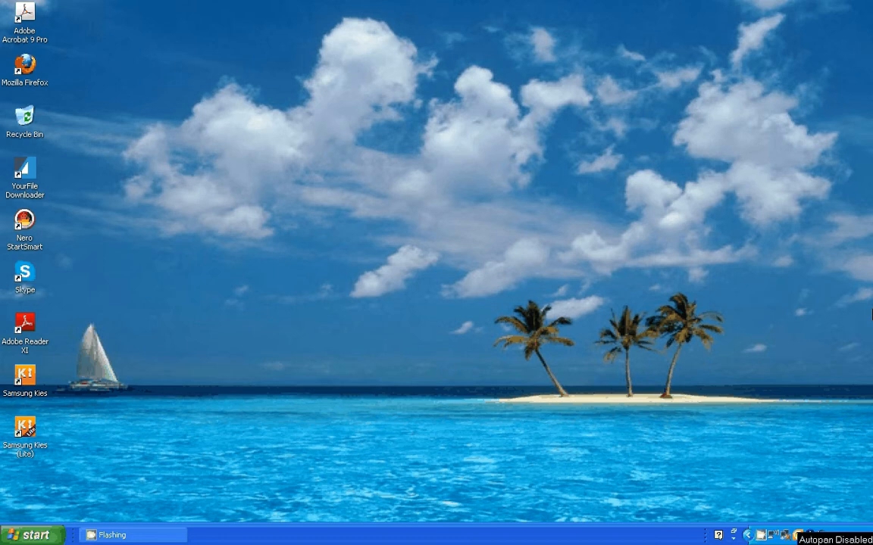
mouse_move(325, 10)
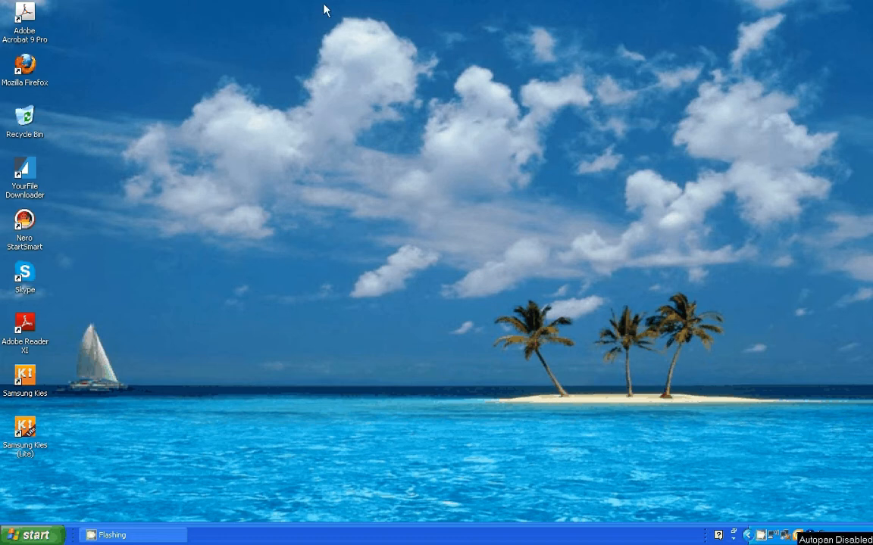
mouse_move(308, 10)
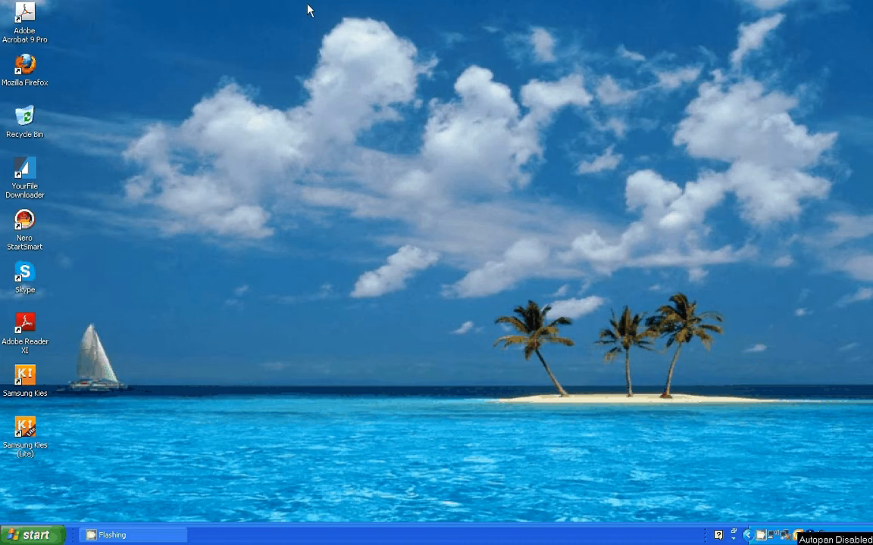
mouse_move(272, 7)
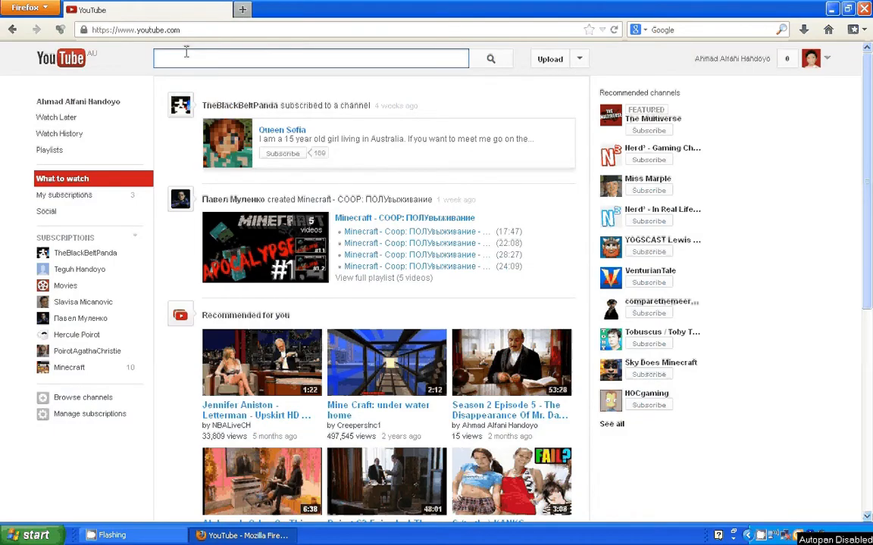
- Search YouTube for 'compare the meerkat australia' and open the Aleksandr Orlov jingle ad
text(compare the meerka)
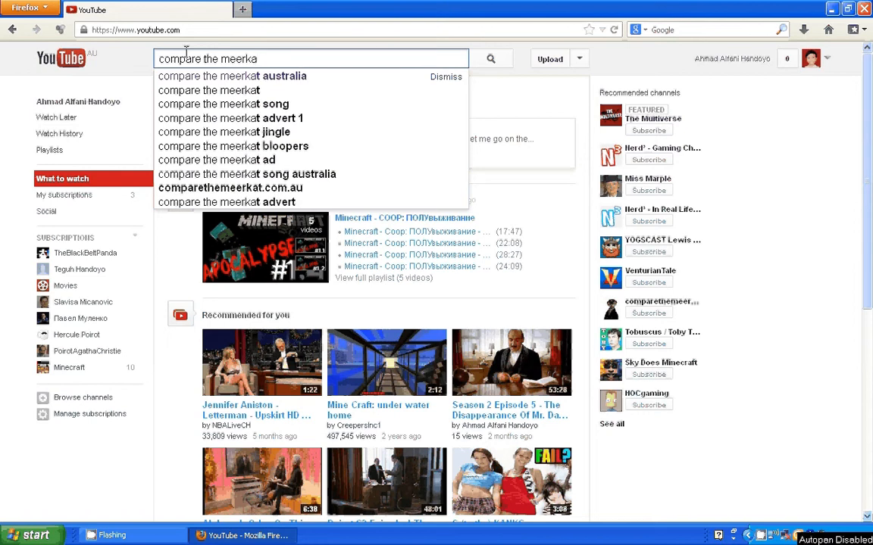
click(232, 76)
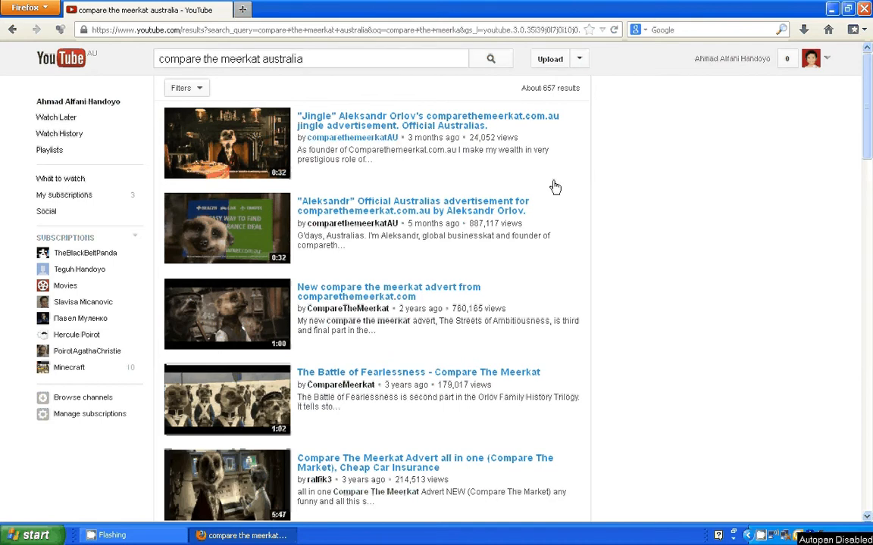
scroll(down, 3)
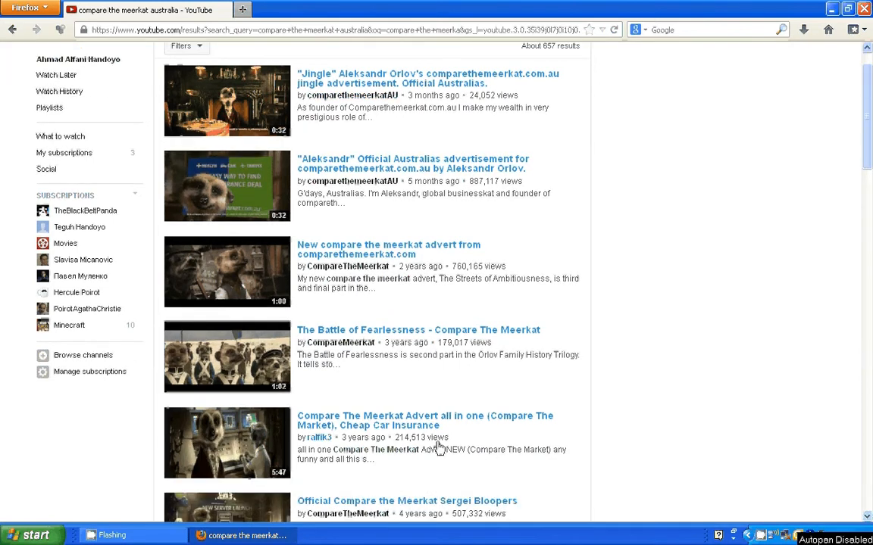
mouse_move(458, 420)
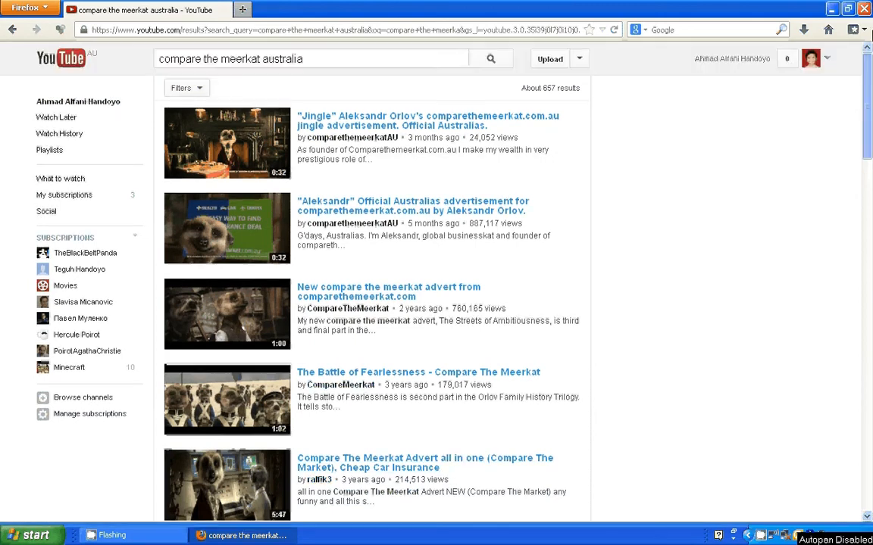
click(311, 59)
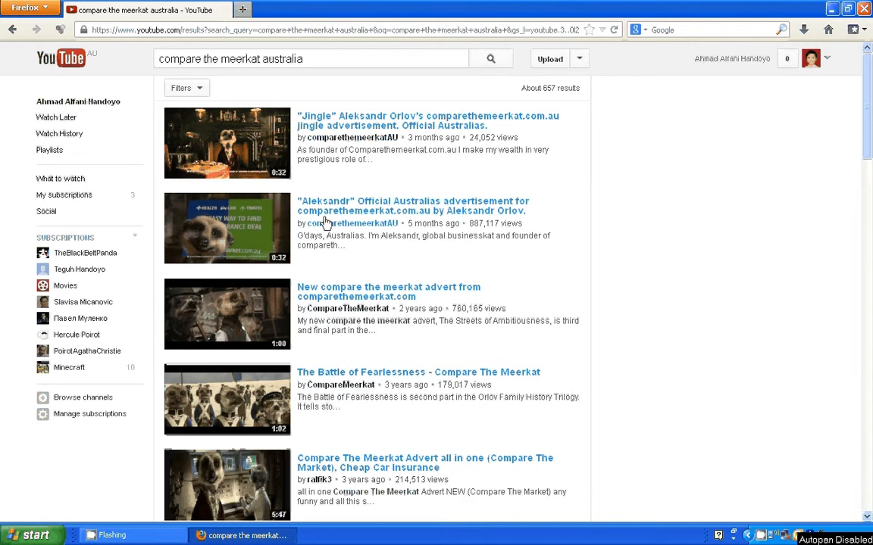
click(427, 120)
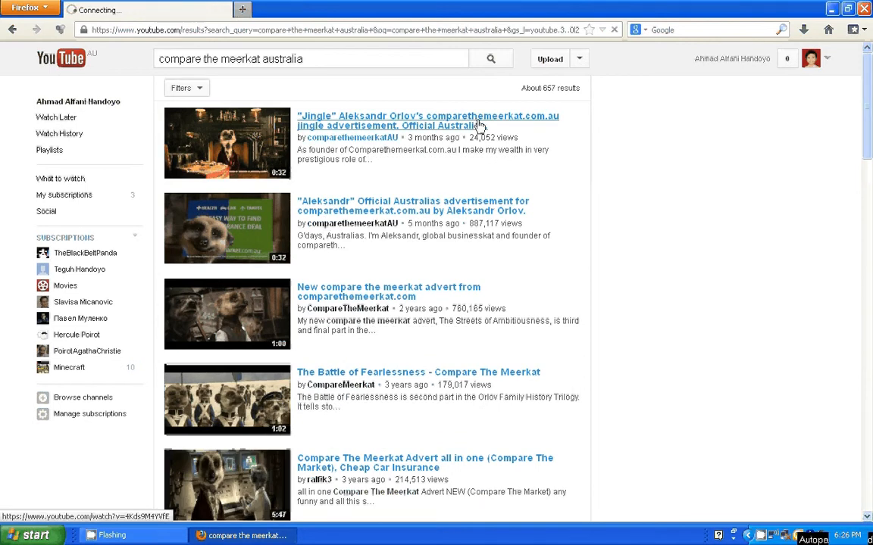
- Play the 32-second Aleksandr Orlov jingle ad until the related-videos end screen appears
click(427, 120)
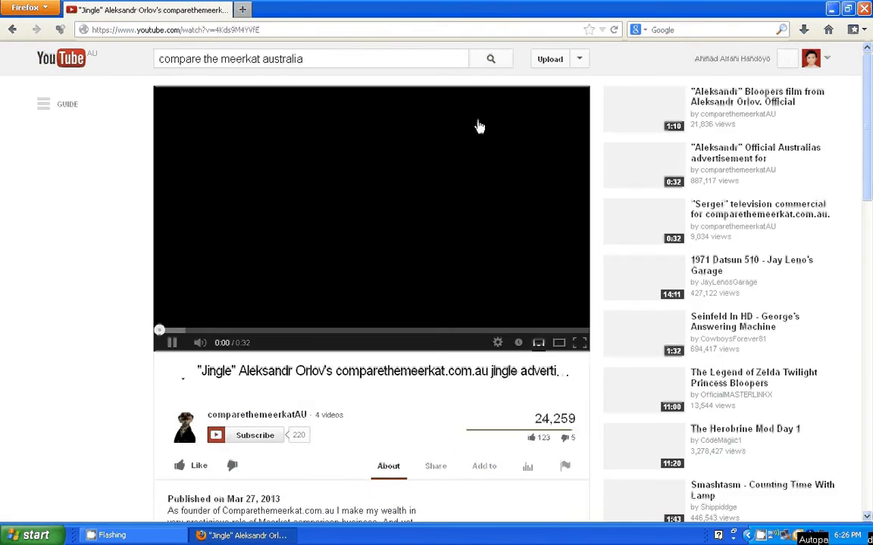
click(172, 342)
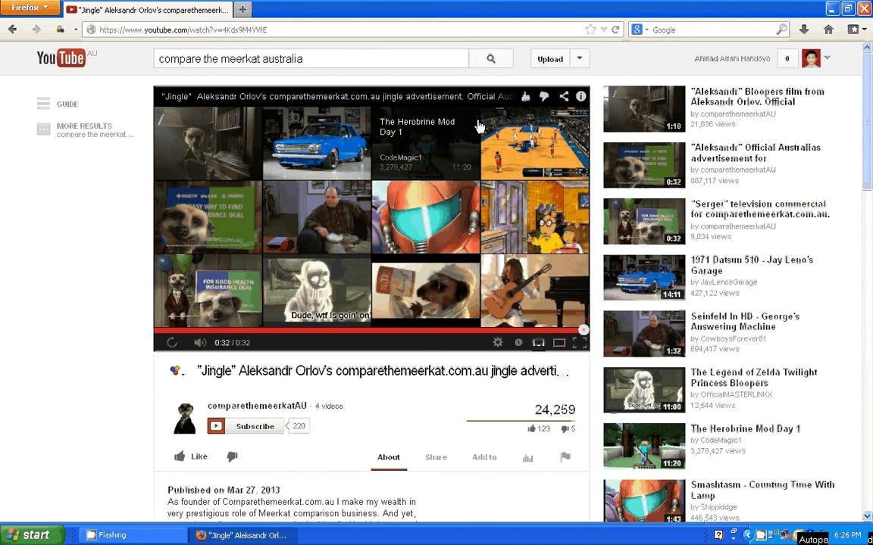
click(32, 535)
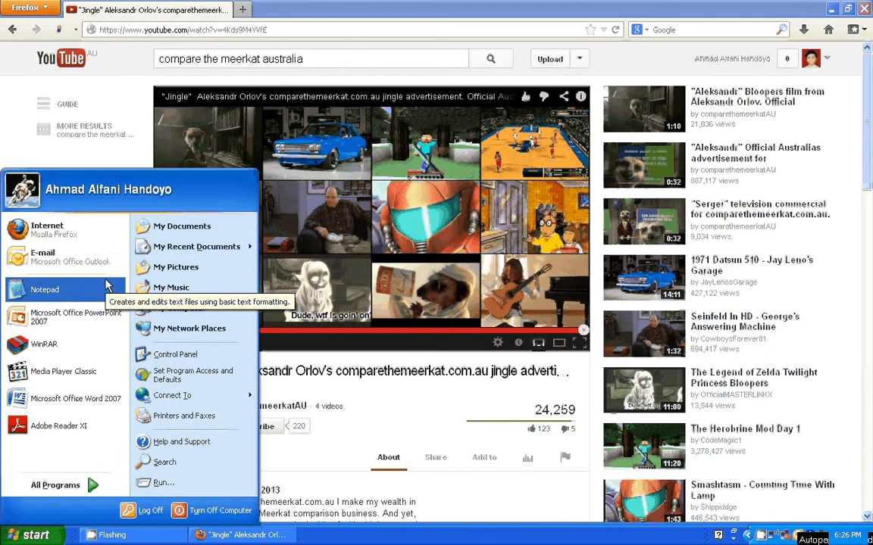
click(45, 290)
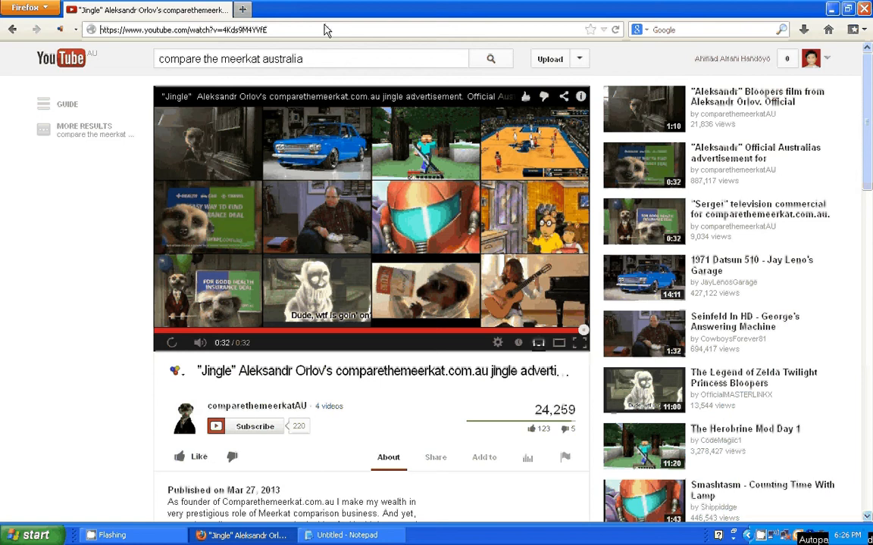
click(189, 30)
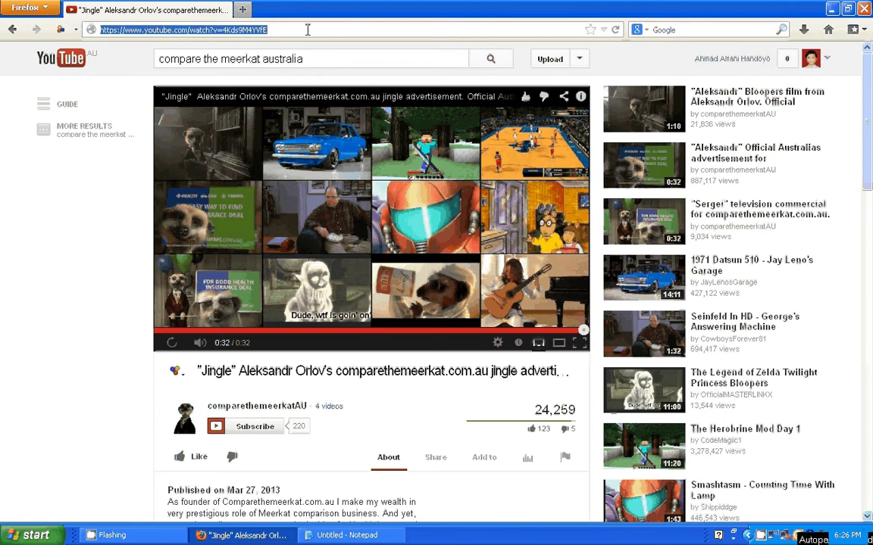
click(349, 535)
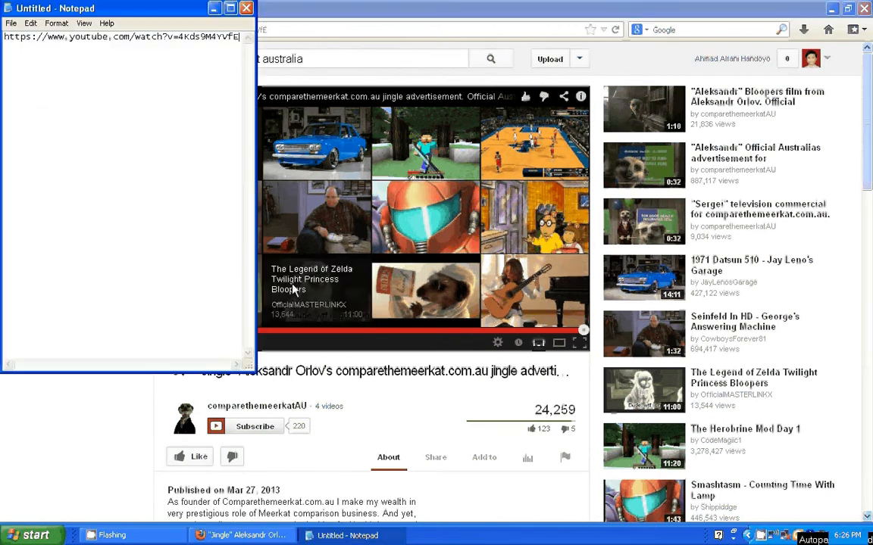
click(214, 8)
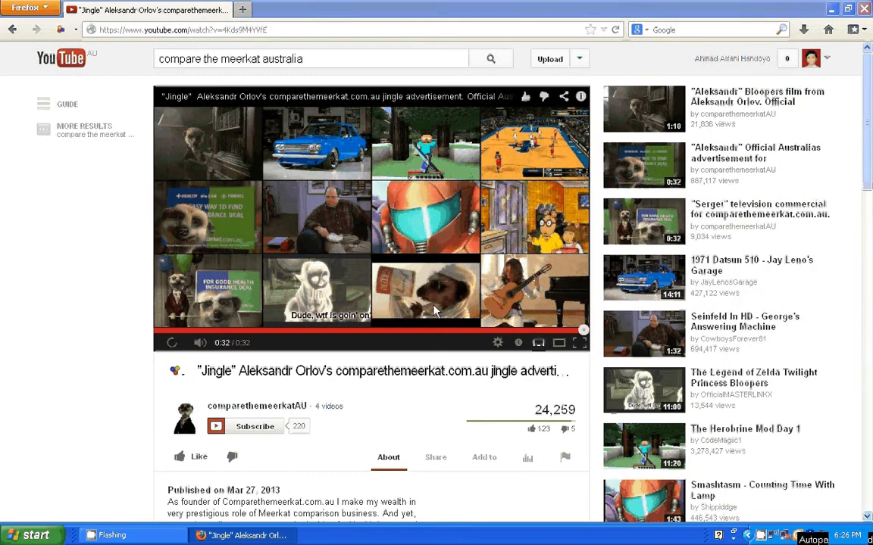
- Open the related 'Sergei' commercial and let it play to 0:30
click(182, 29)
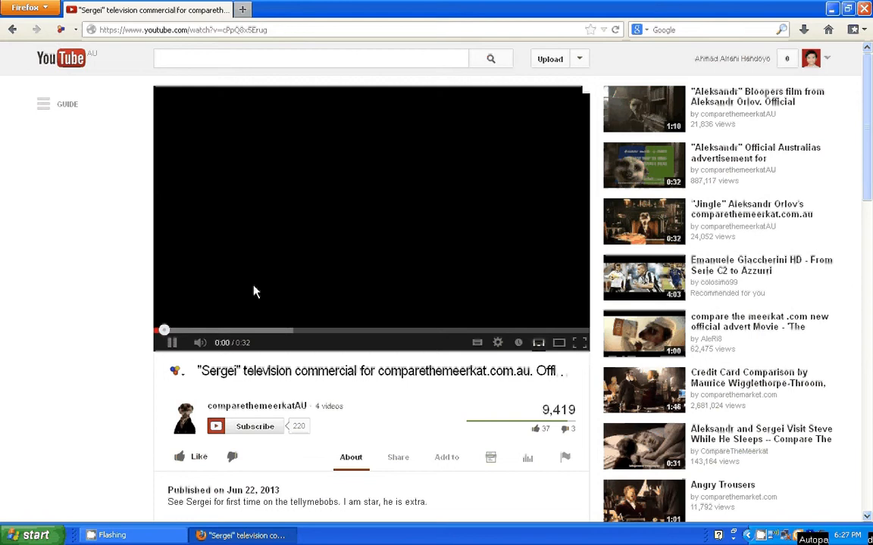
click(172, 342)
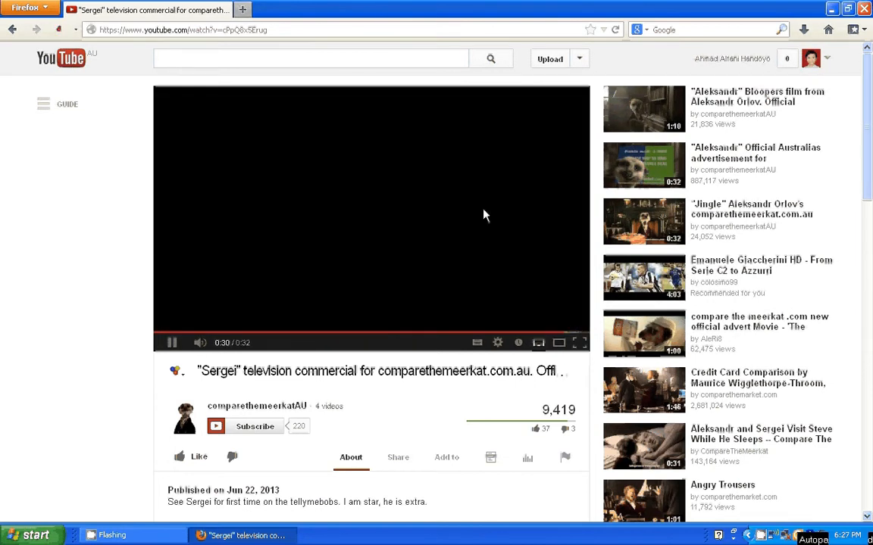
click(30, 535)
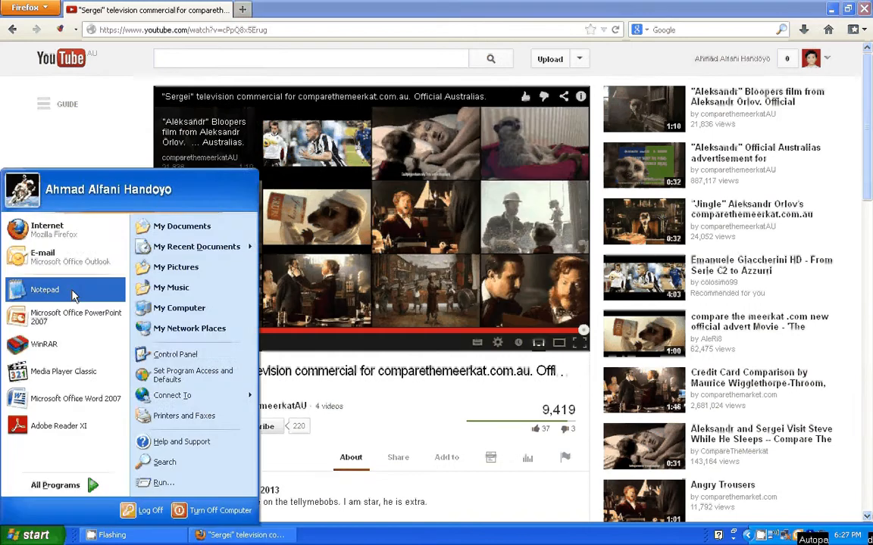
click(44, 289)
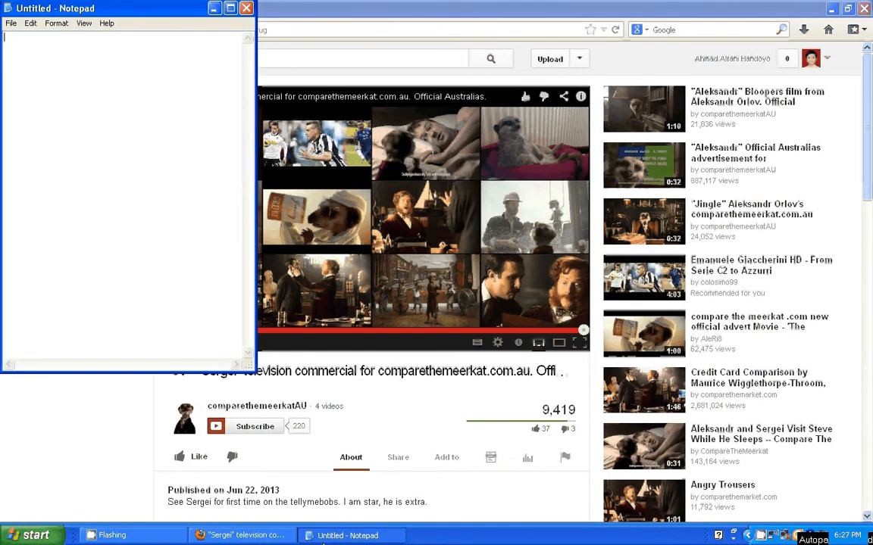
text(https://www.youtube.com/watch?v=cPpQ8x5Erug)
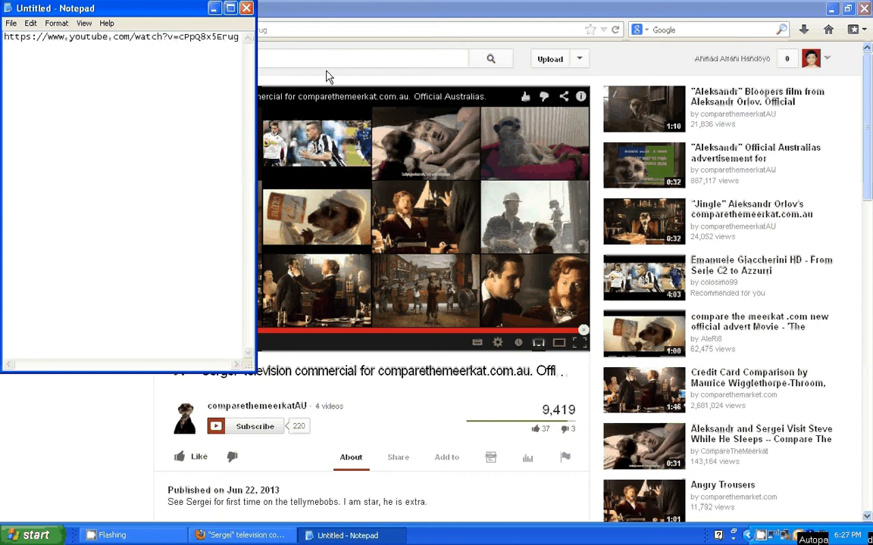
click(246, 7)
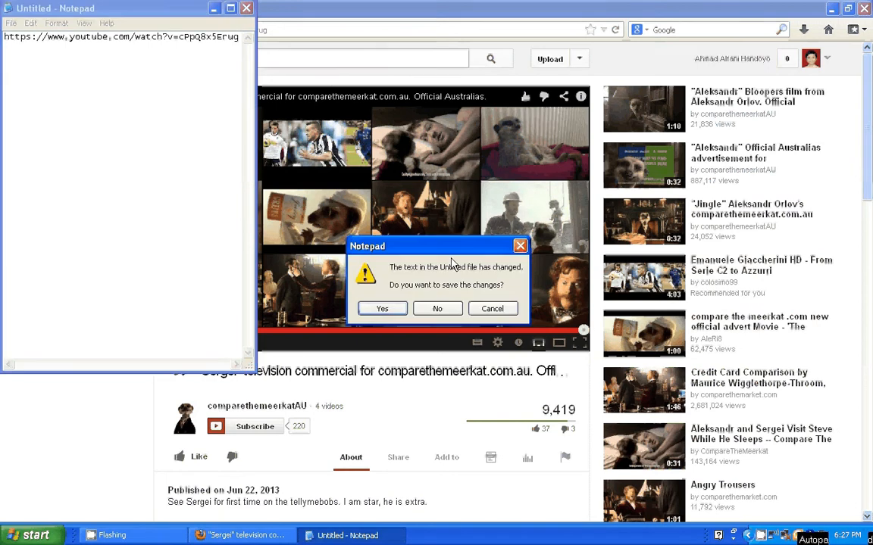
click(437, 308)
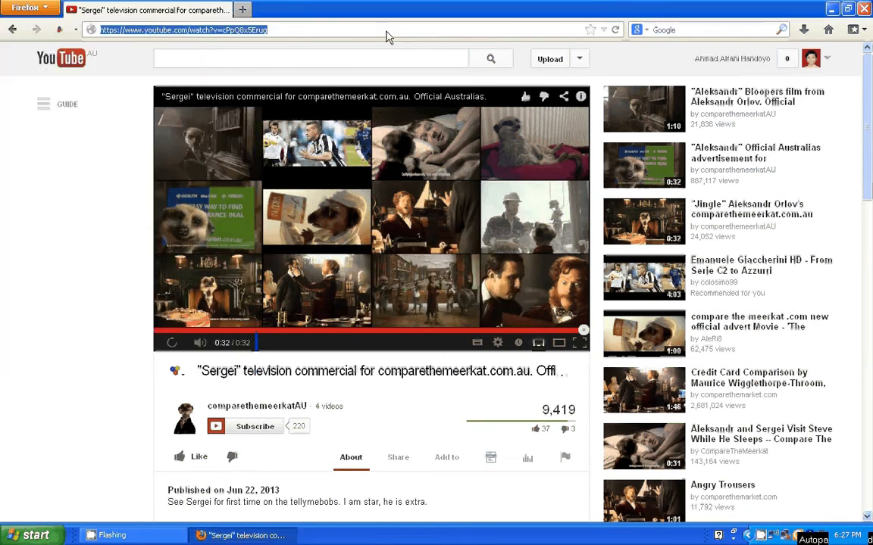